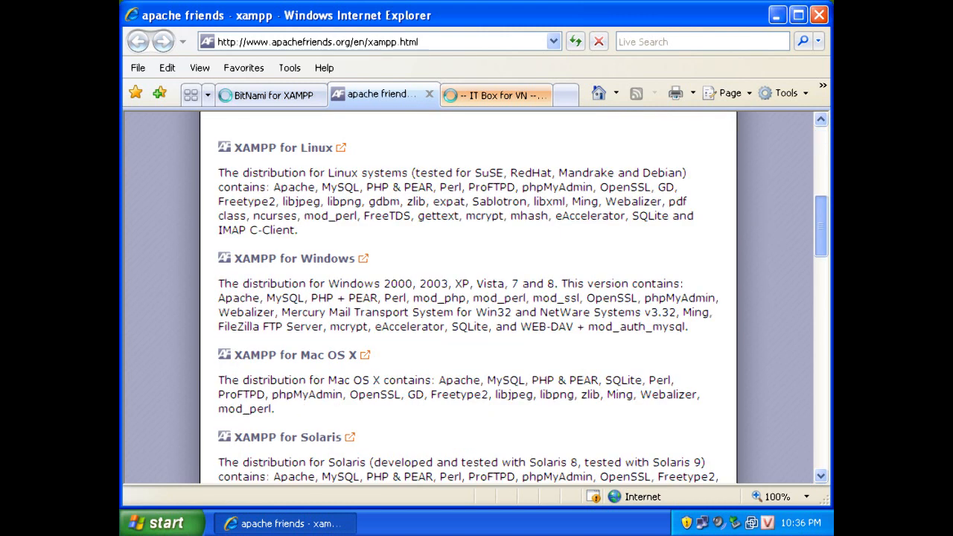
Download the recommended Windows Magento module from the BitNami for XAMPP page.
scroll("down", 3)
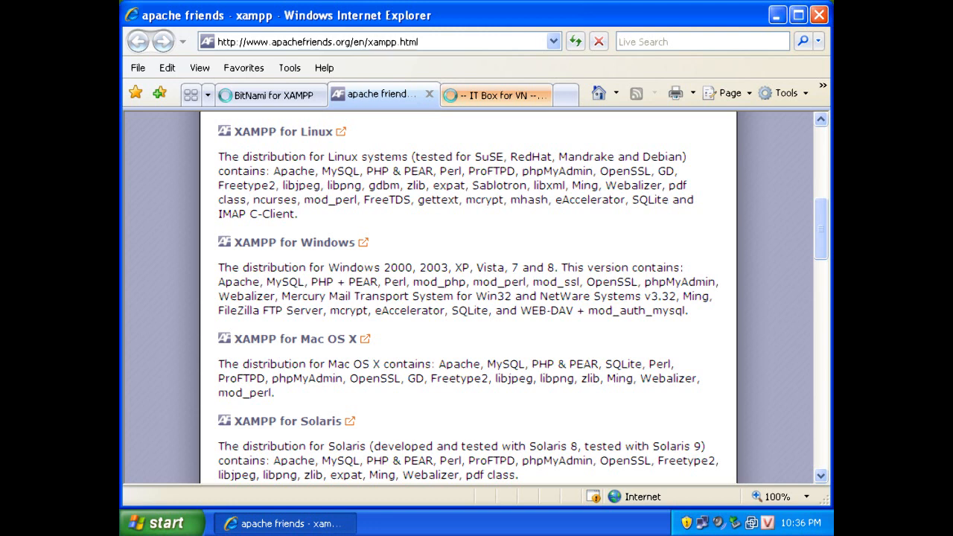
mouse_move(268, 96)
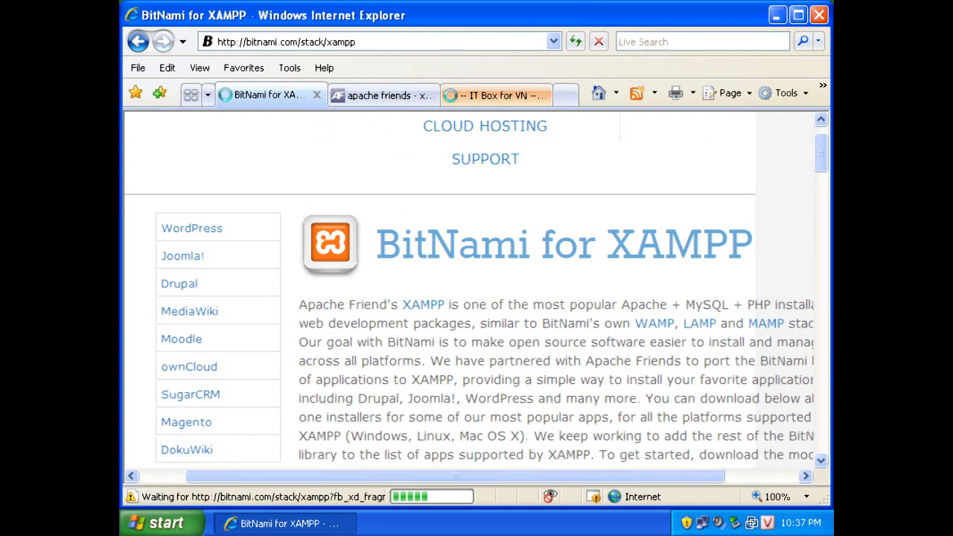
left_click(191, 227)
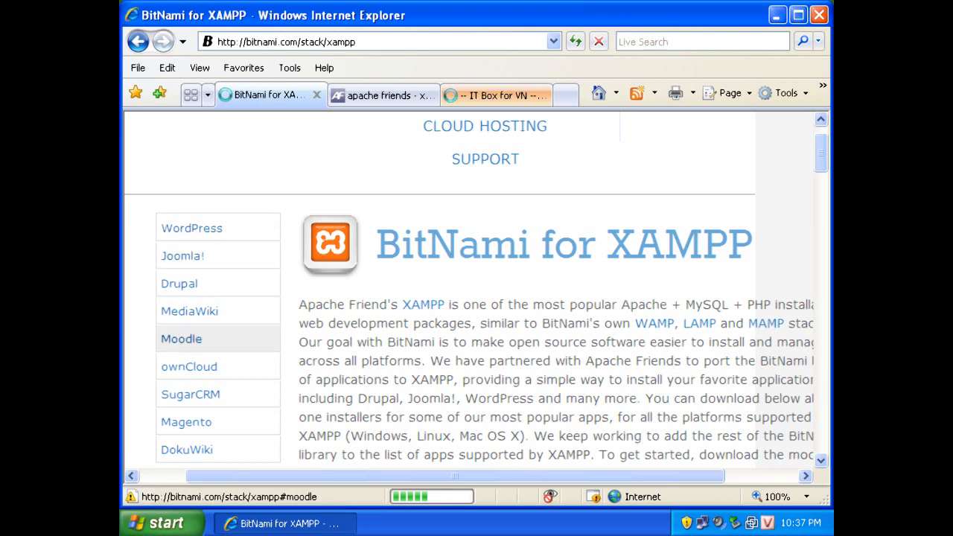
left_click(182, 340)
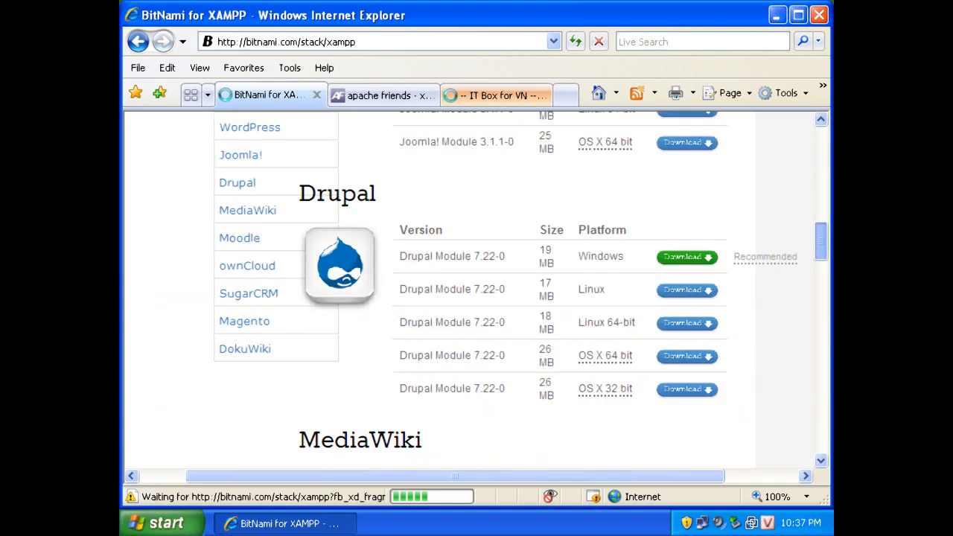
scroll("down", 3)
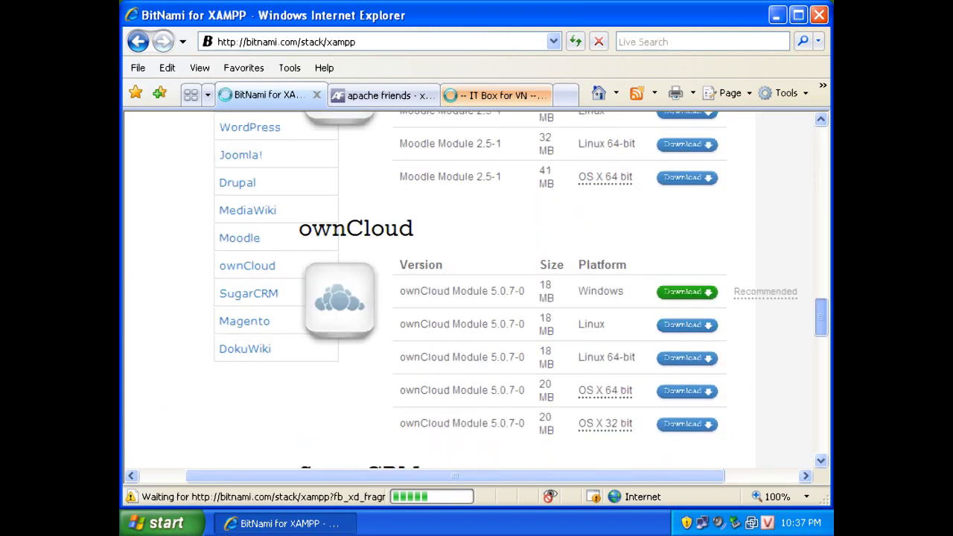
left_click(244, 322)
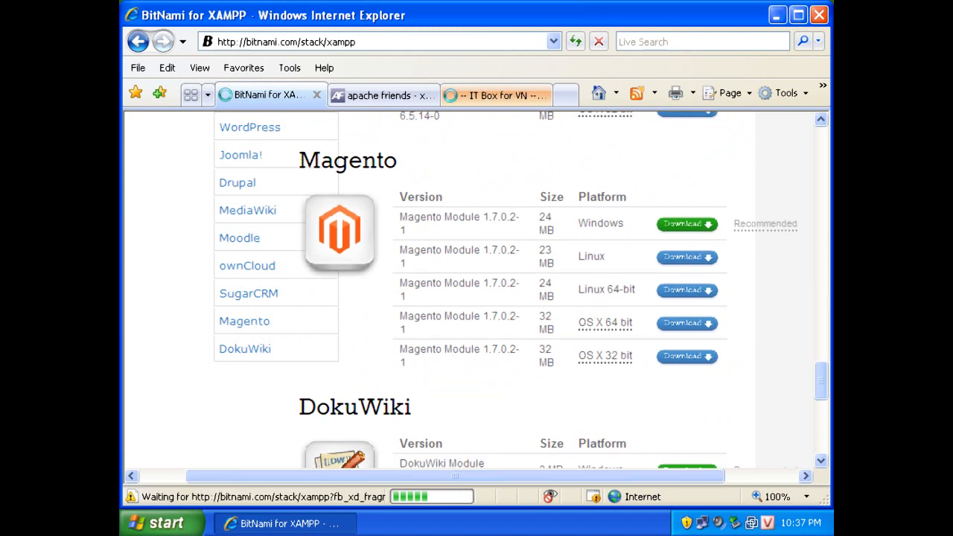
double_click(600, 223)
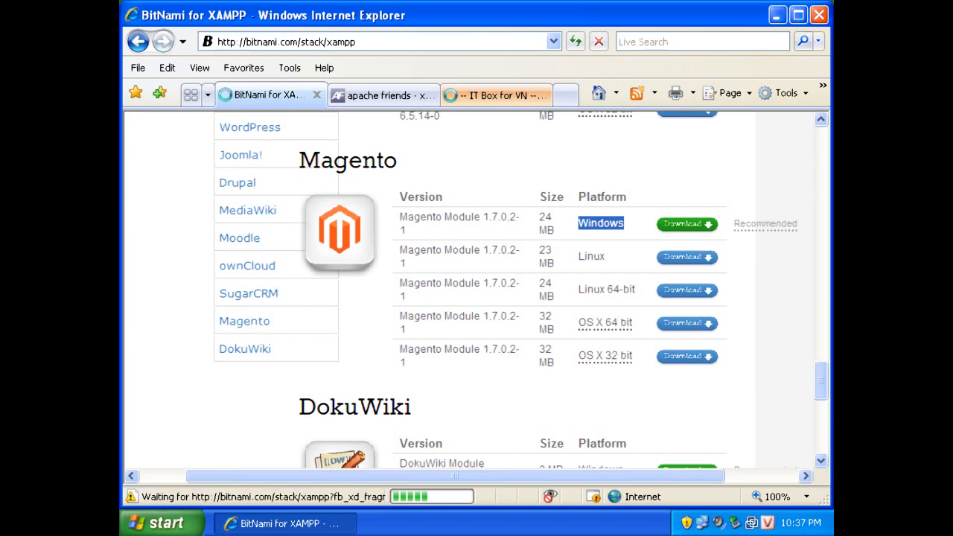
left_click(777, 14)
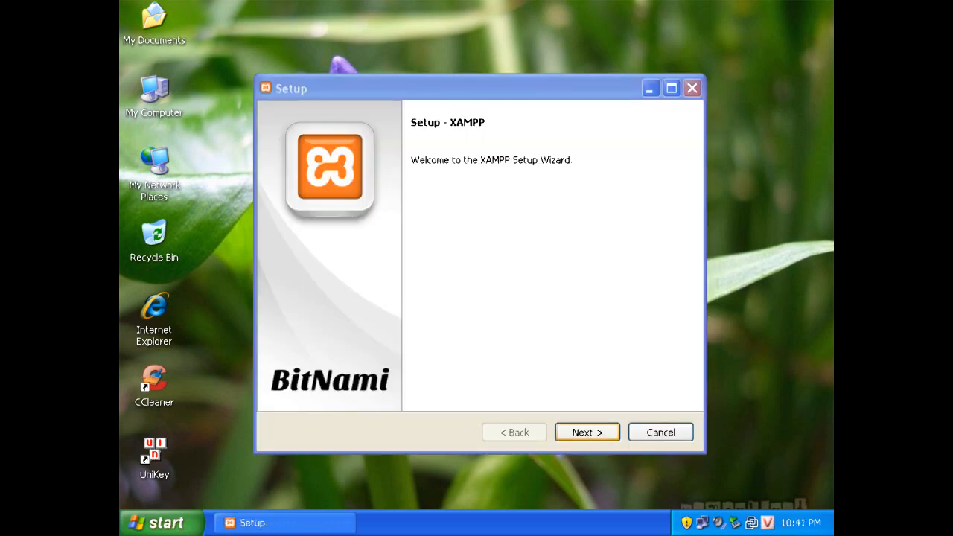
Install XAMPP into C:\xampp with default components and finish with the Control Panel starting.
left_click(587, 432)
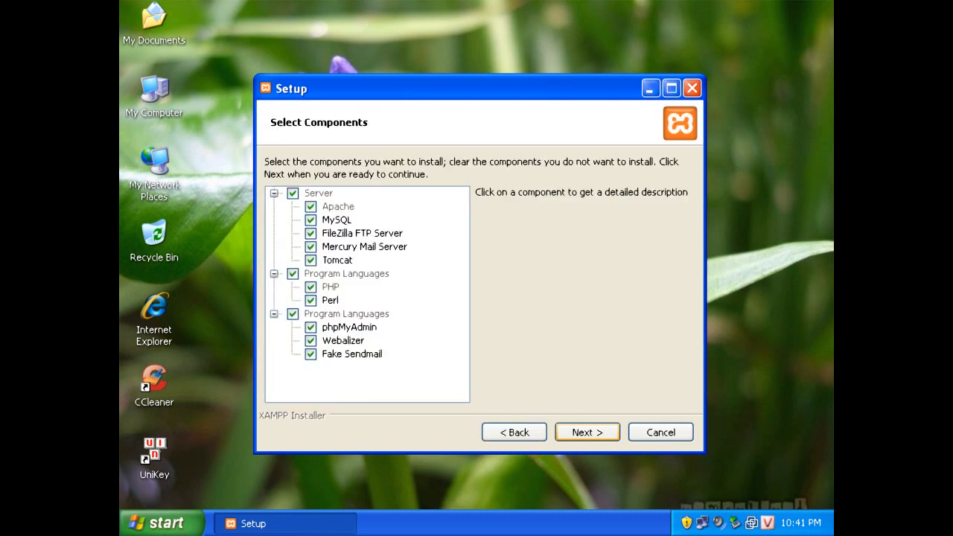
left_click(587, 431)
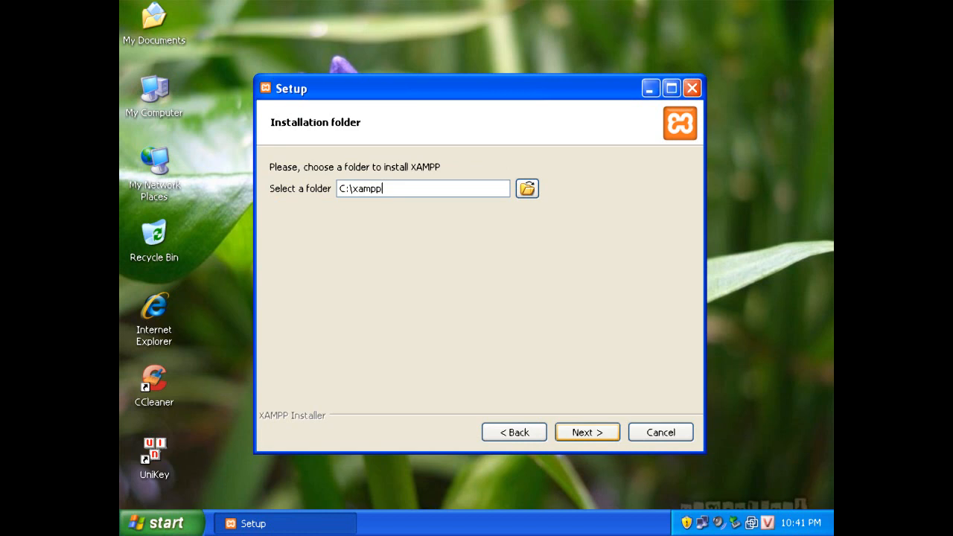
left_click(587, 431)
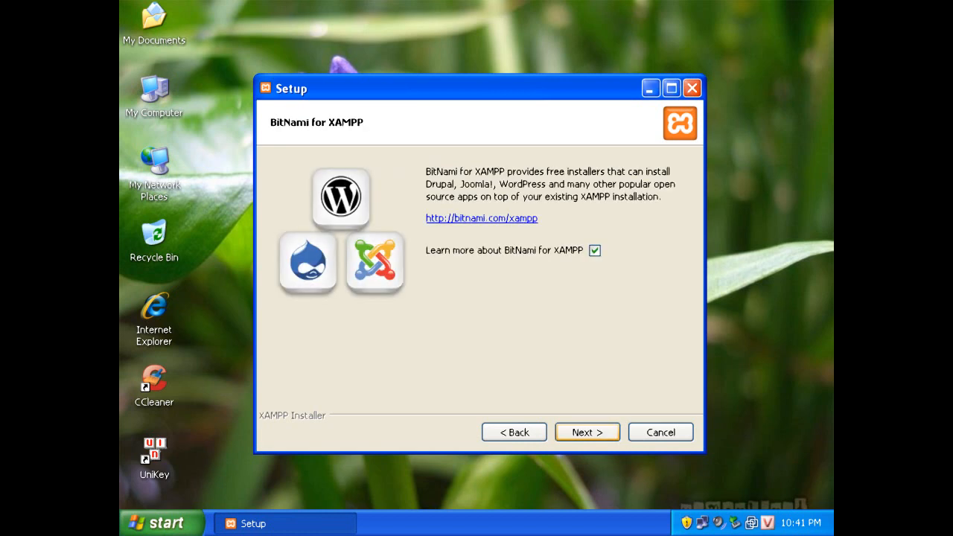
left_click(586, 432)
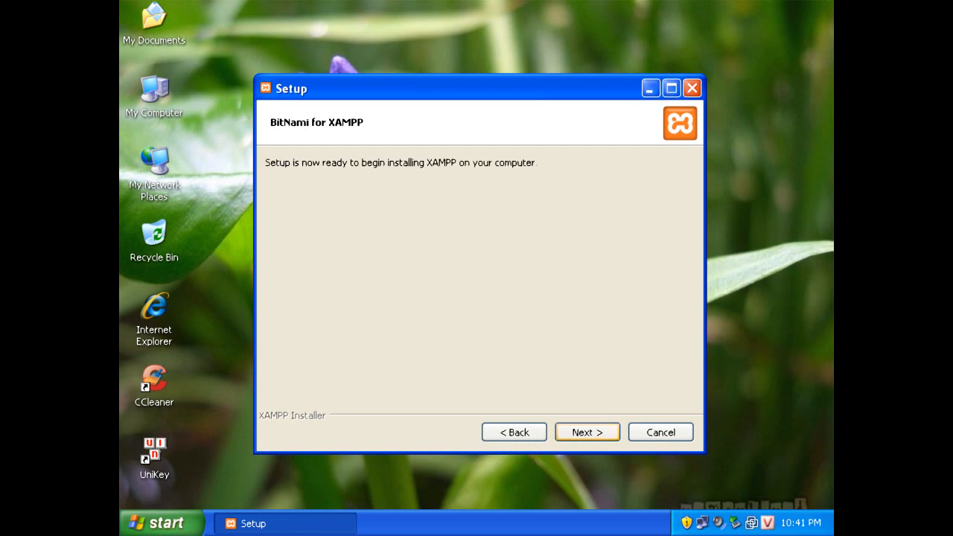
left_click(586, 432)
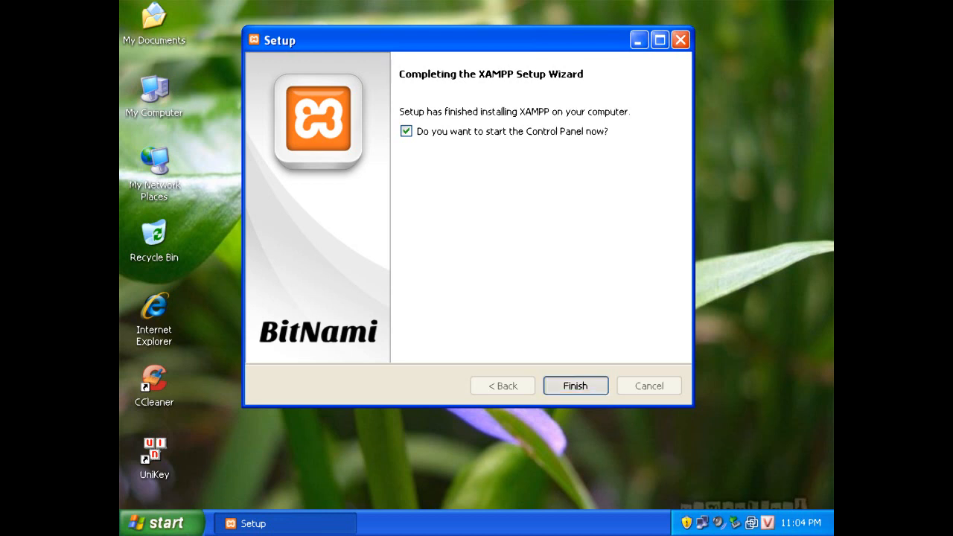
left_click(574, 384)
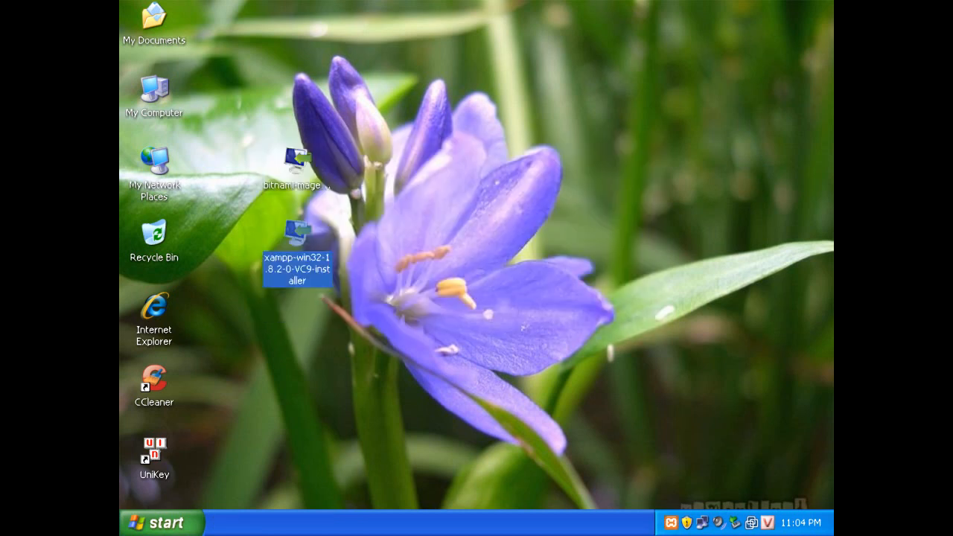
Start Apache and MySQL in the XAMPP Control Panel, then launch a browser.
double_click(297, 231)
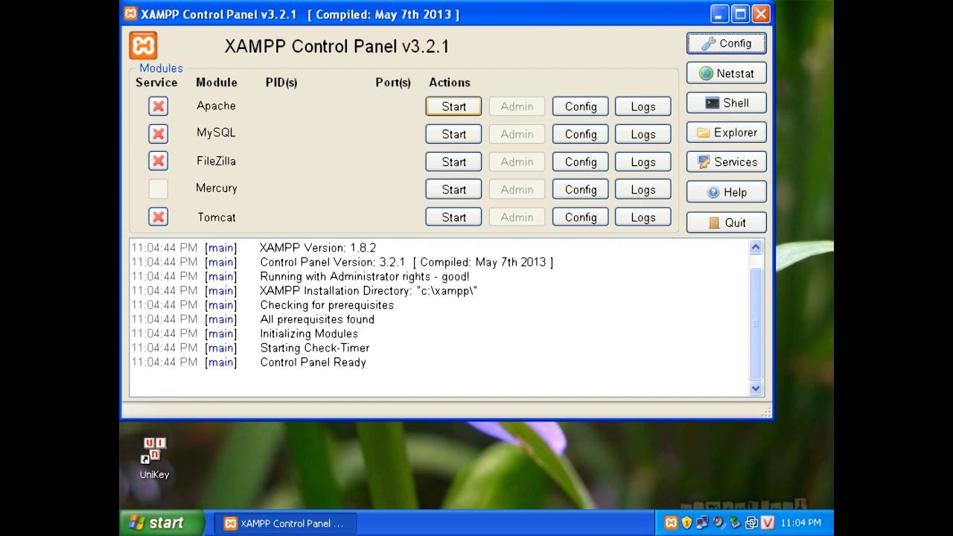
left_click(452, 106)
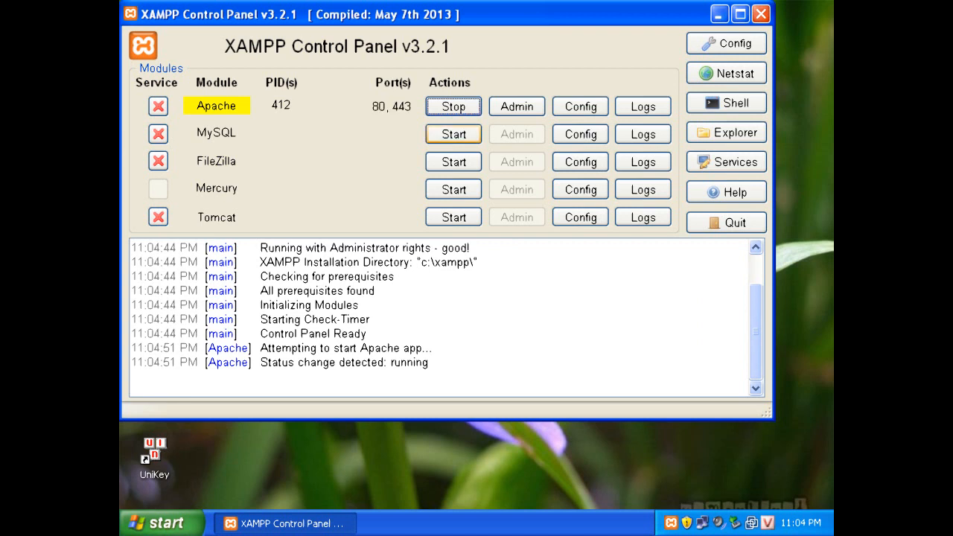
left_click(452, 134)
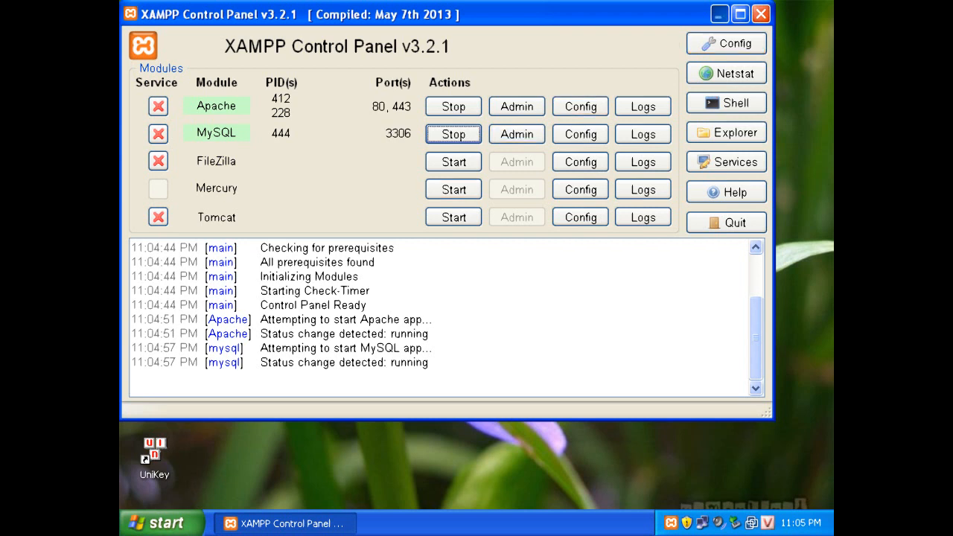
left_click(515, 106)
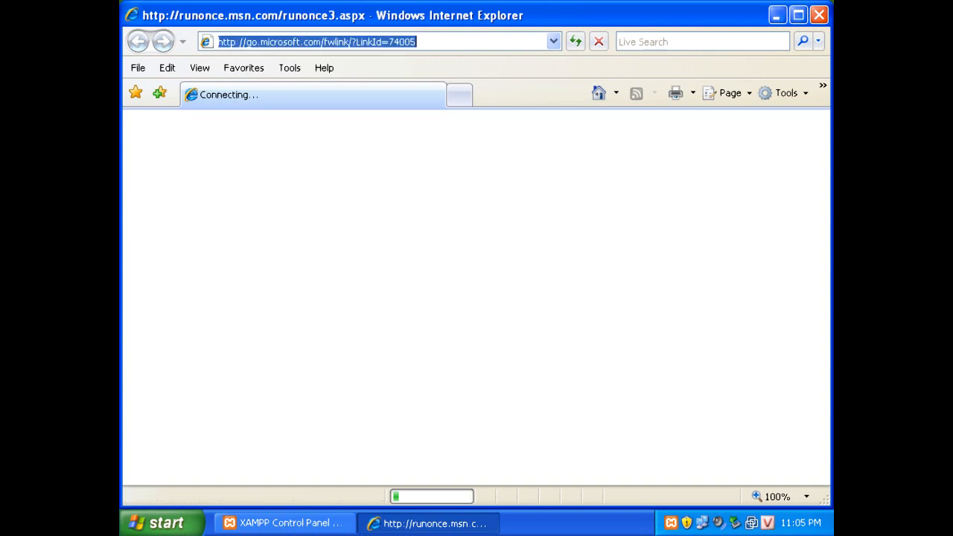
Load localhost in English to confirm the XAMPP welcome page, then minimize the browser.
type("localhost/xampp/splash.php")
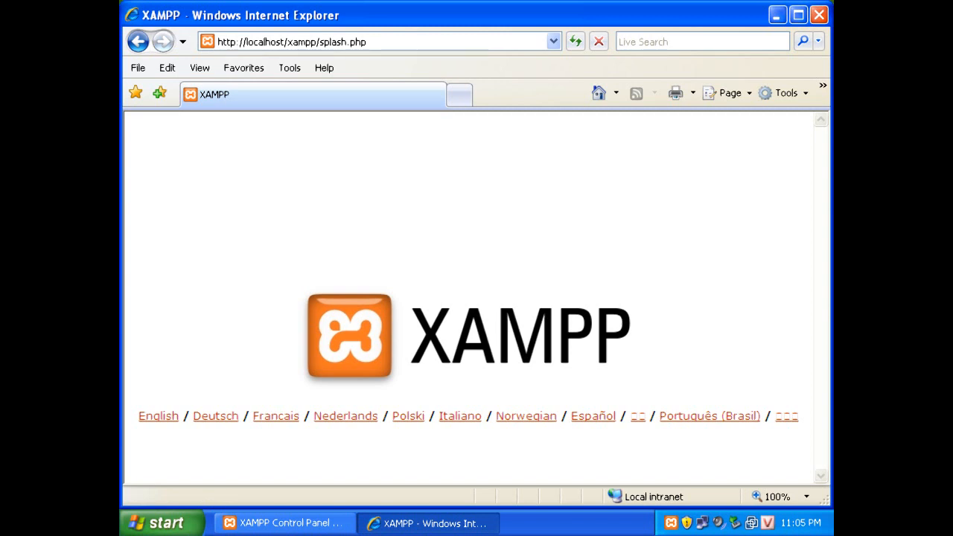
left_click(158, 415)
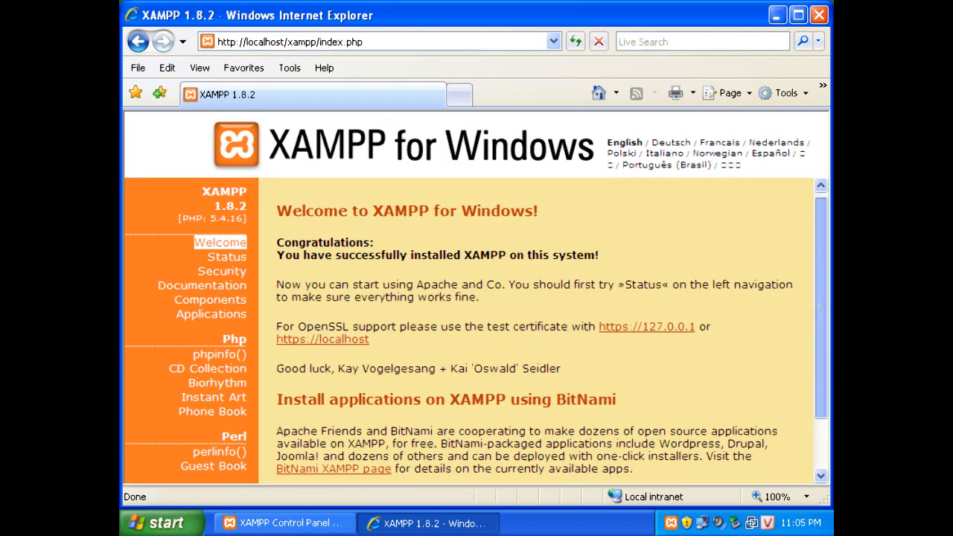
scroll("down", 3)
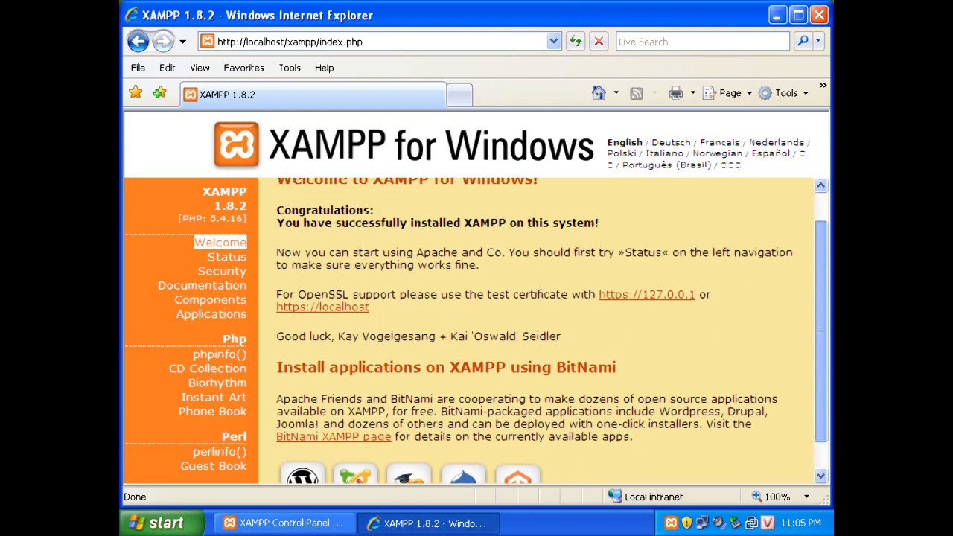
scroll("down", 3)
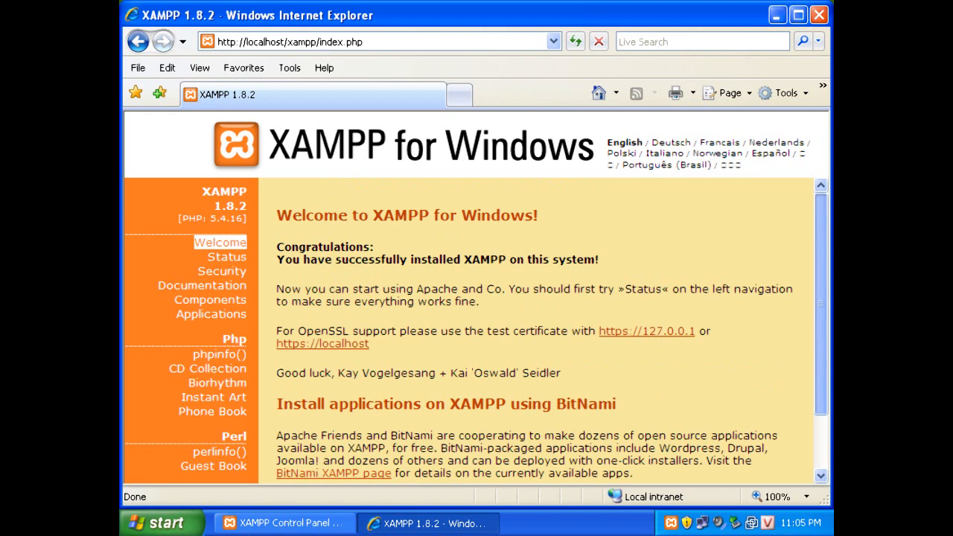
left_click(777, 15)
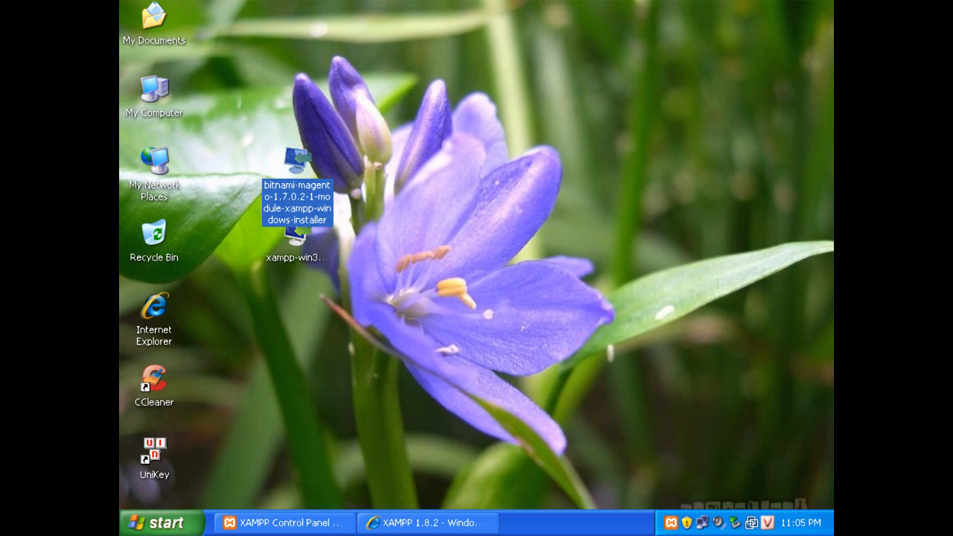
Launch the BitNami Magento installer keeping Magento and Beetailer components and C:\xampp.
double_click(298, 171)
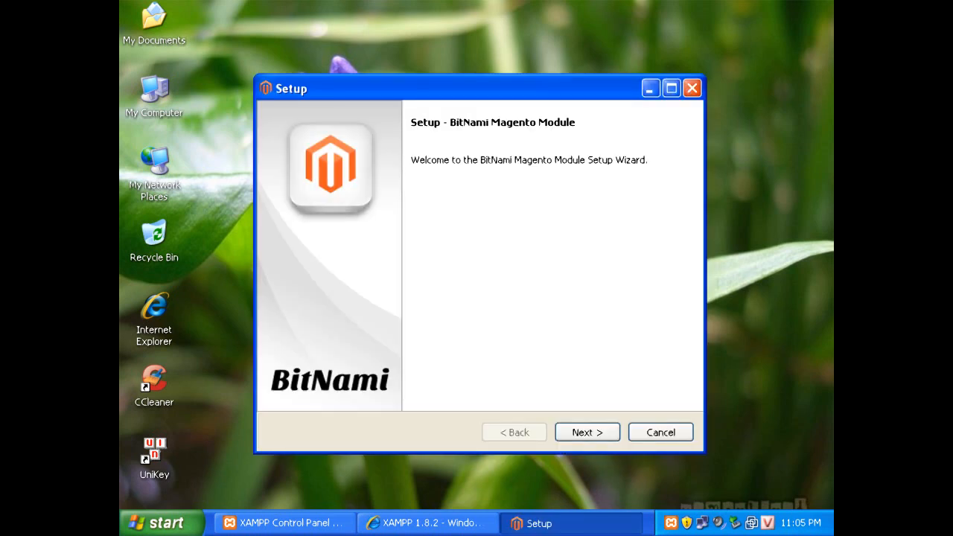
left_click(586, 432)
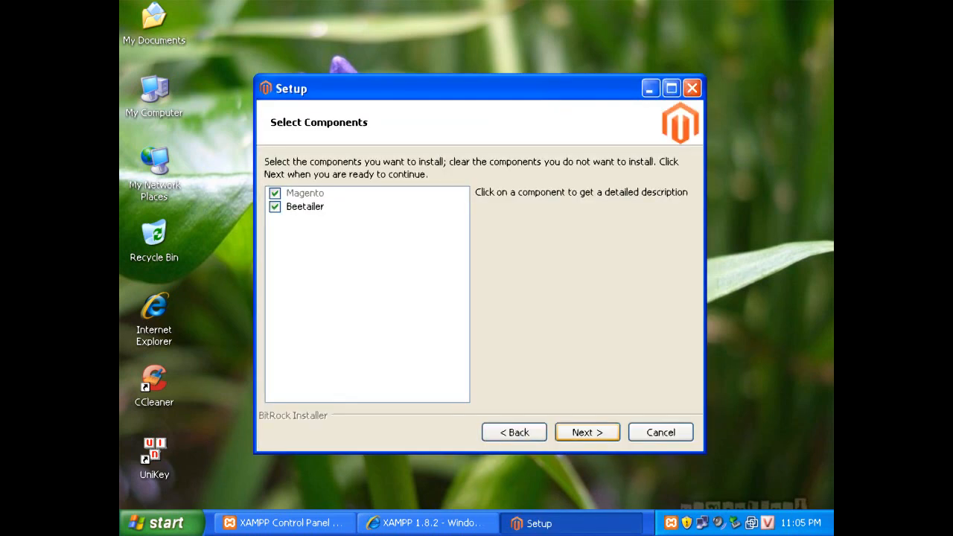
left_click(587, 431)
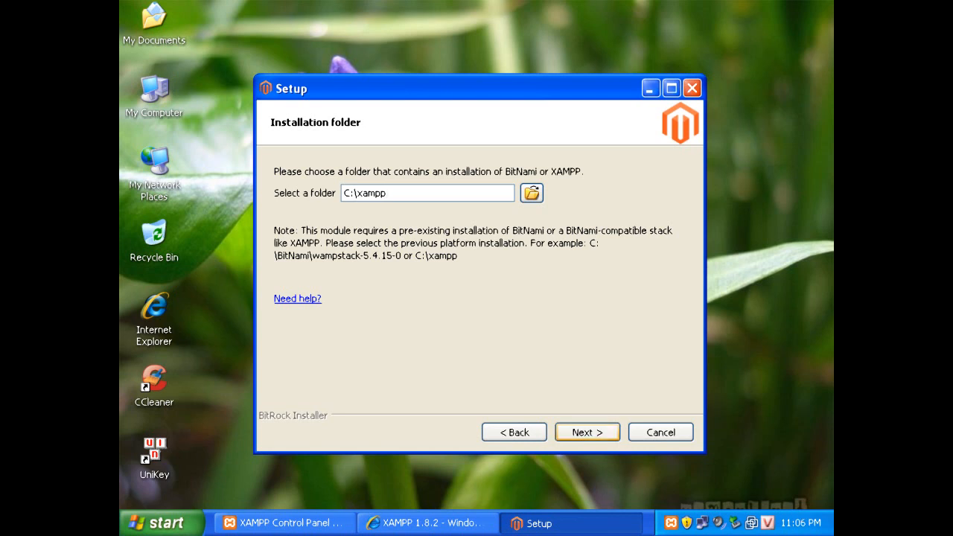
left_click(587, 432)
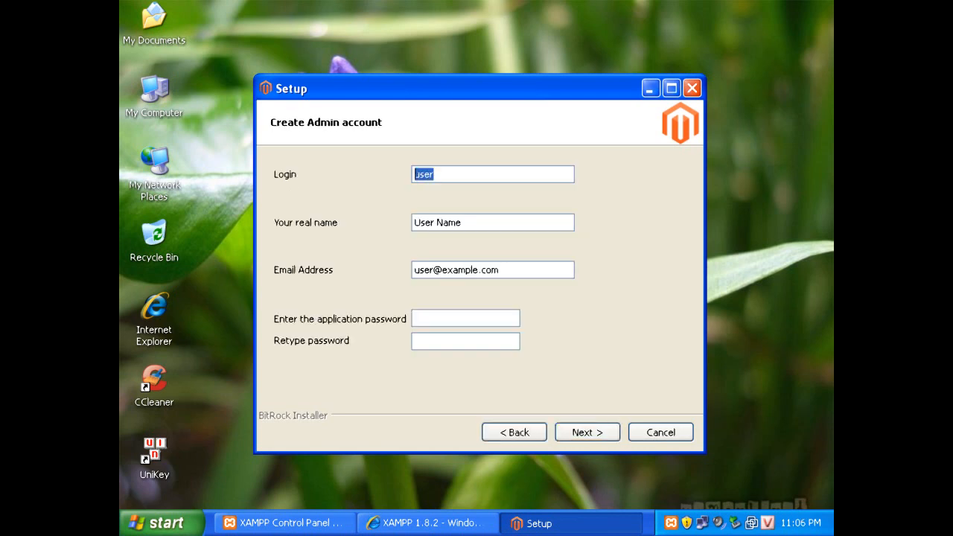
type("han")
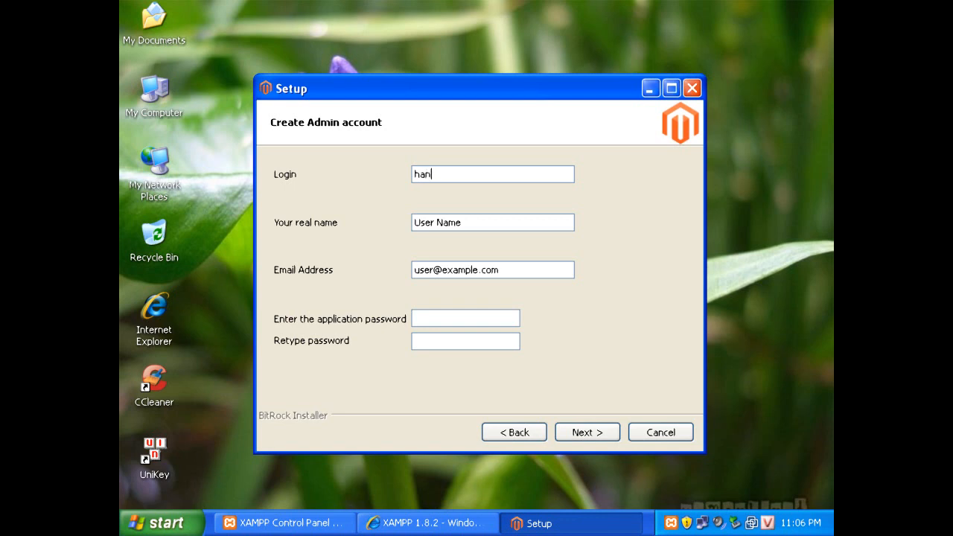
key("Ctrl+a")
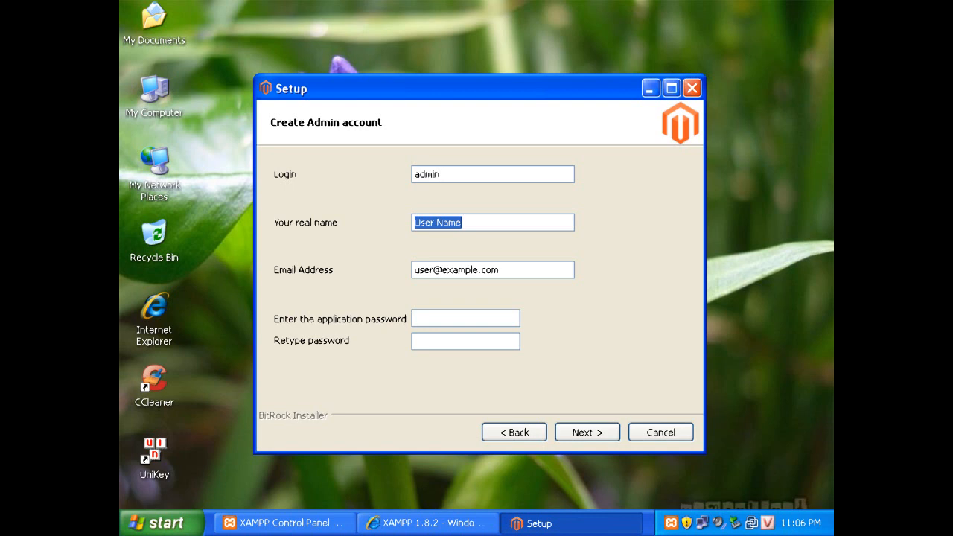
type("I")
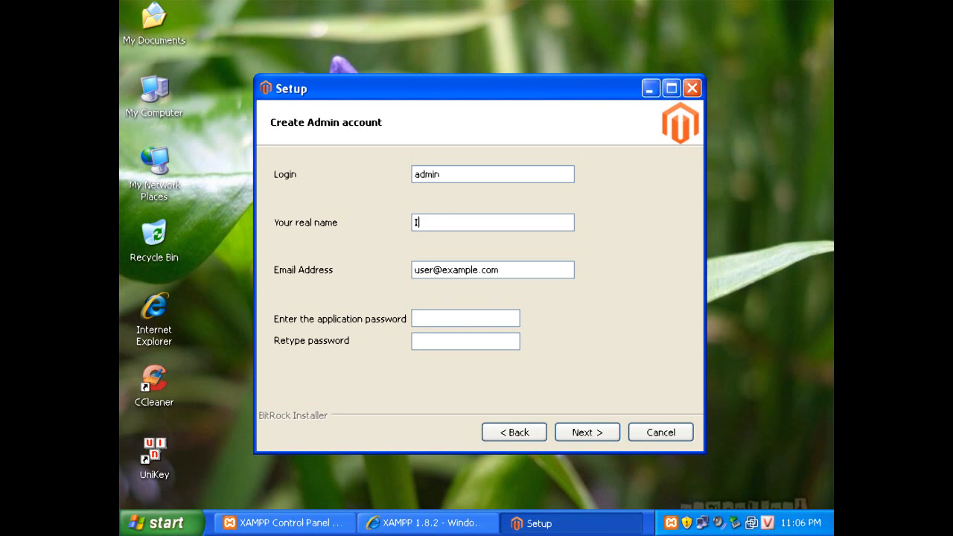
type("tbox4vn")
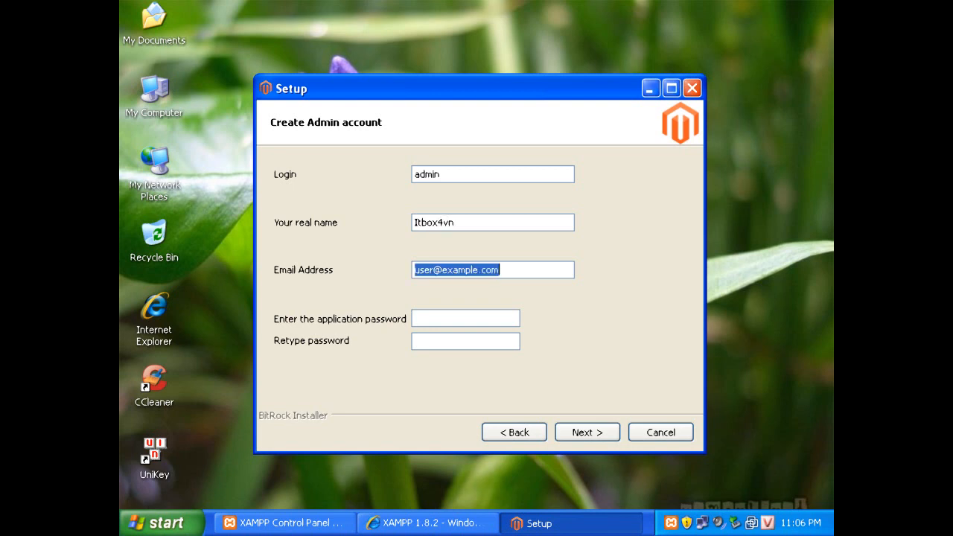
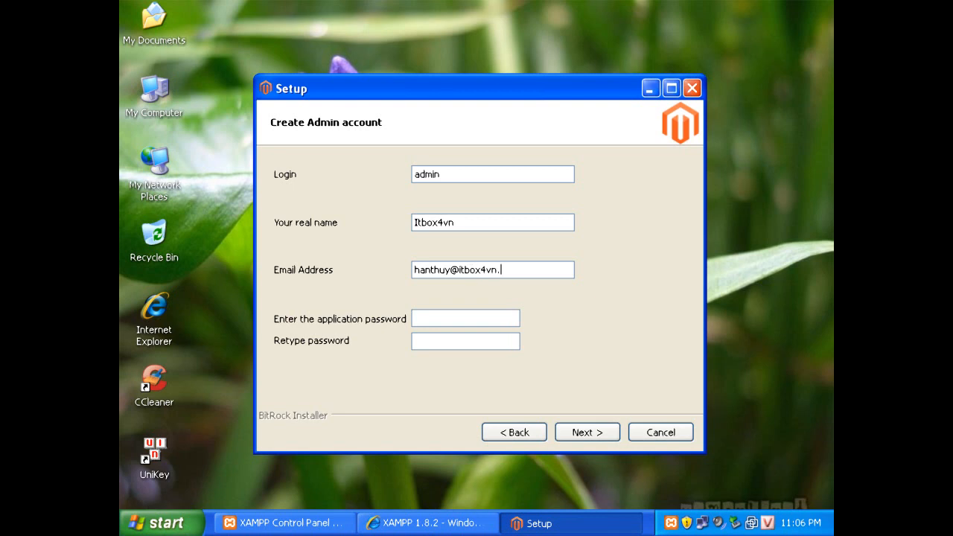
type("•")
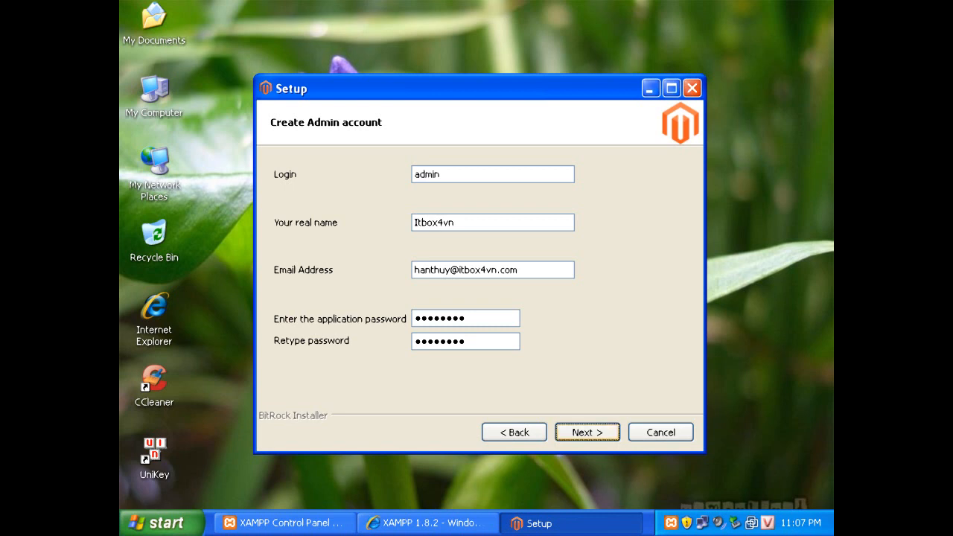
left_click(587, 431)
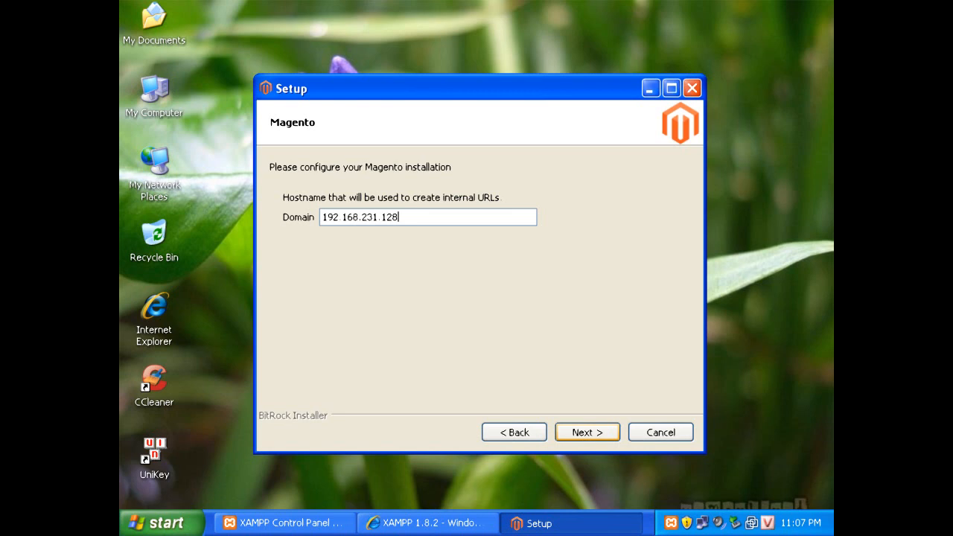
Accept domain 192.168.231.128, skip mail support and cloud hosting, and run the installation.
left_click(587, 431)
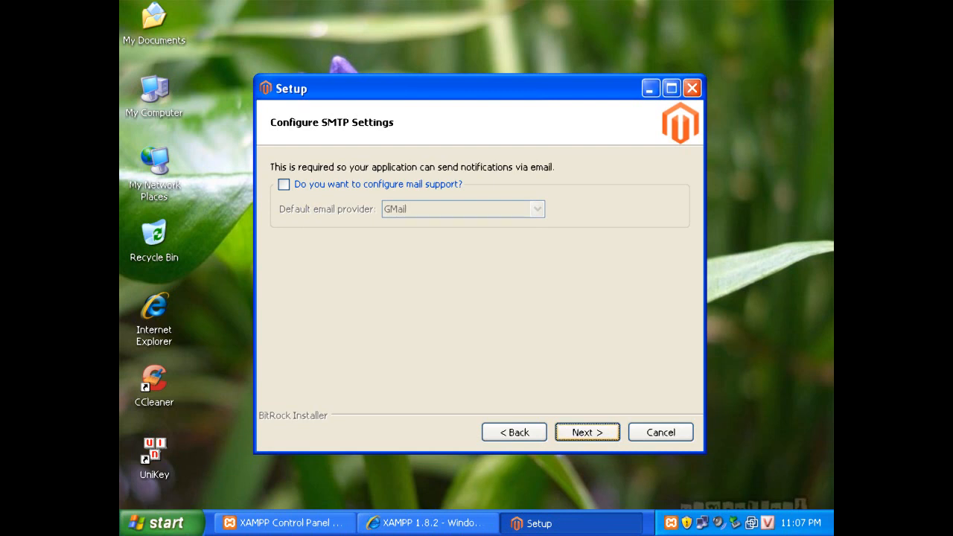
left_click(586, 431)
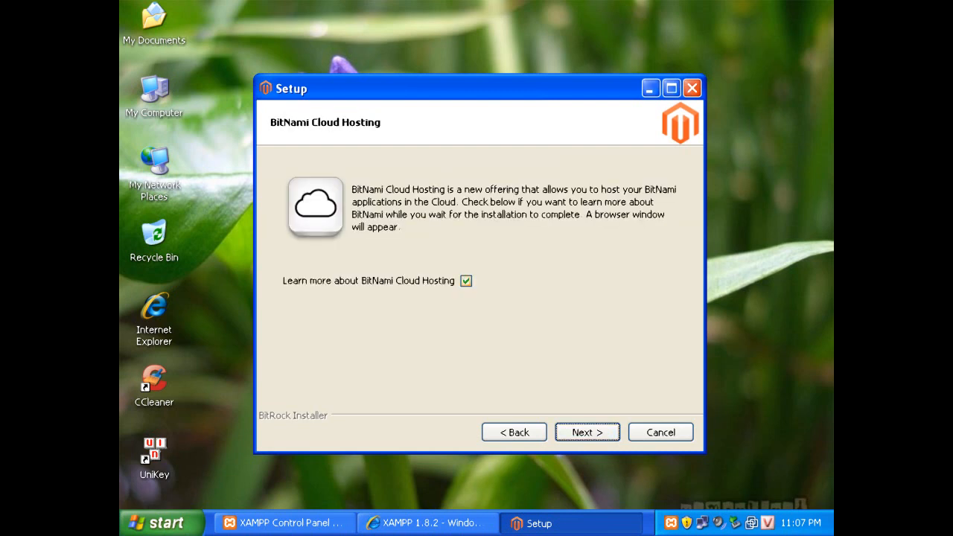
left_click(586, 431)
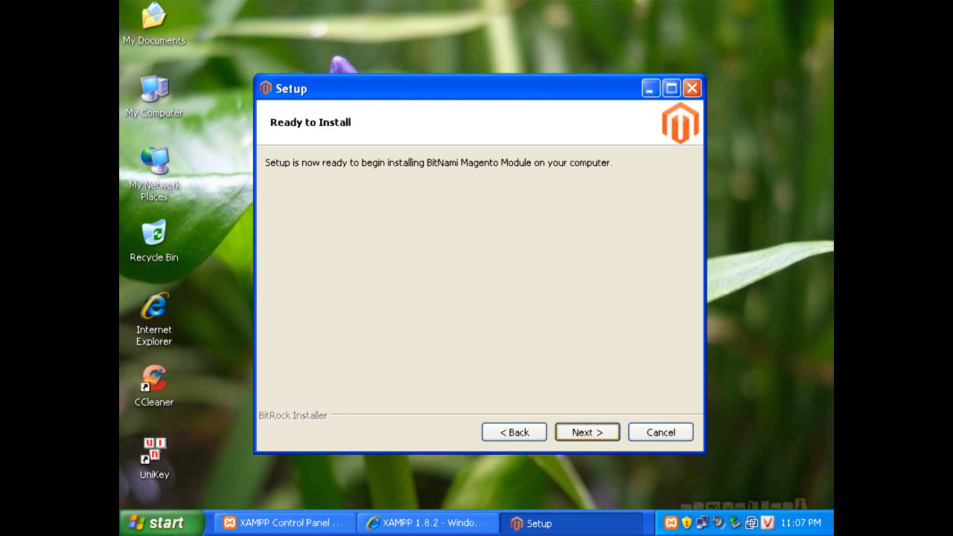
left_click(586, 432)
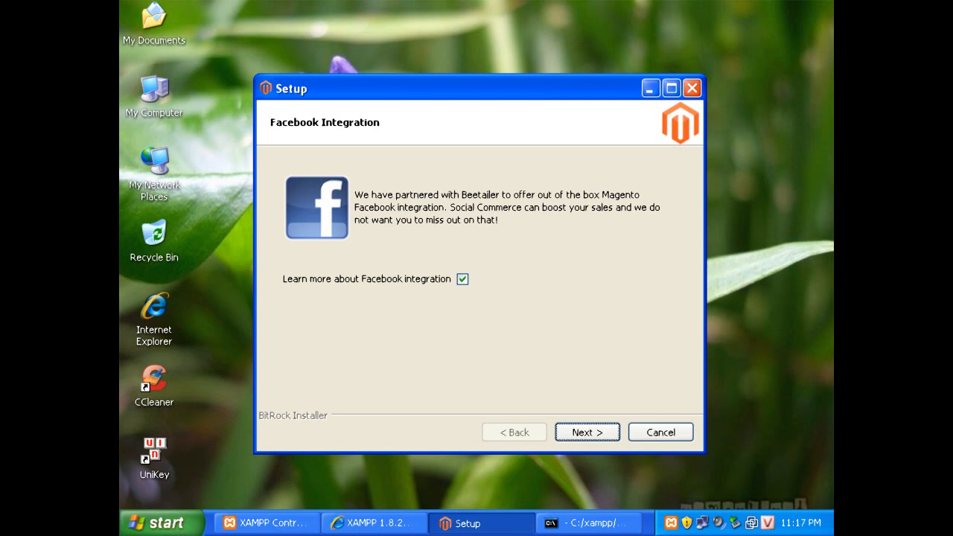
Decline Facebook integration and finish setup with Launch BitNami Magento Module checked.
left_click(461, 278)
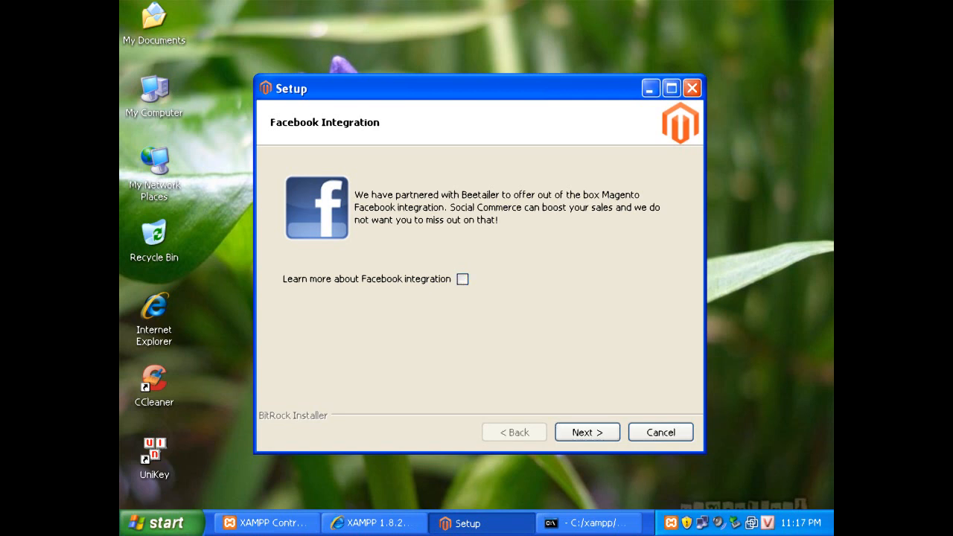
left_click(587, 432)
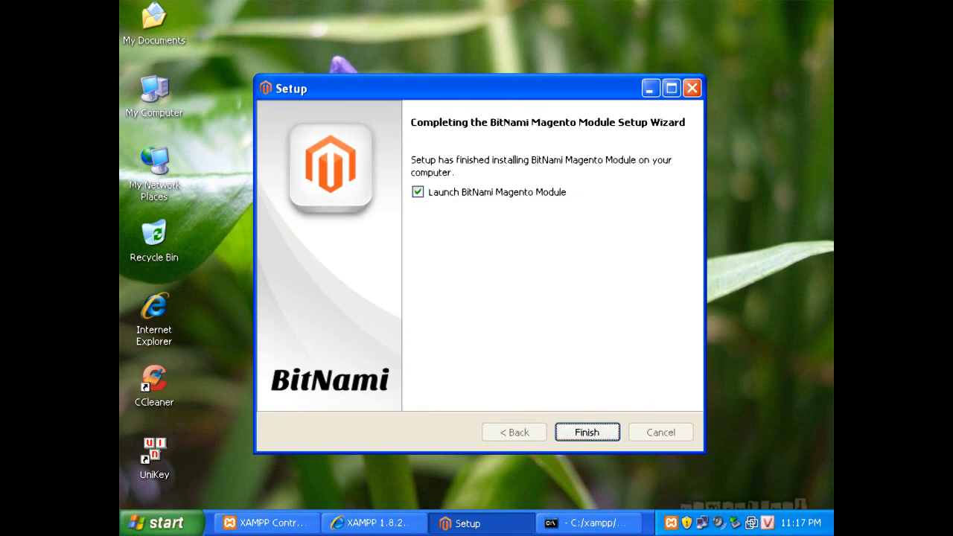
left_click(587, 431)
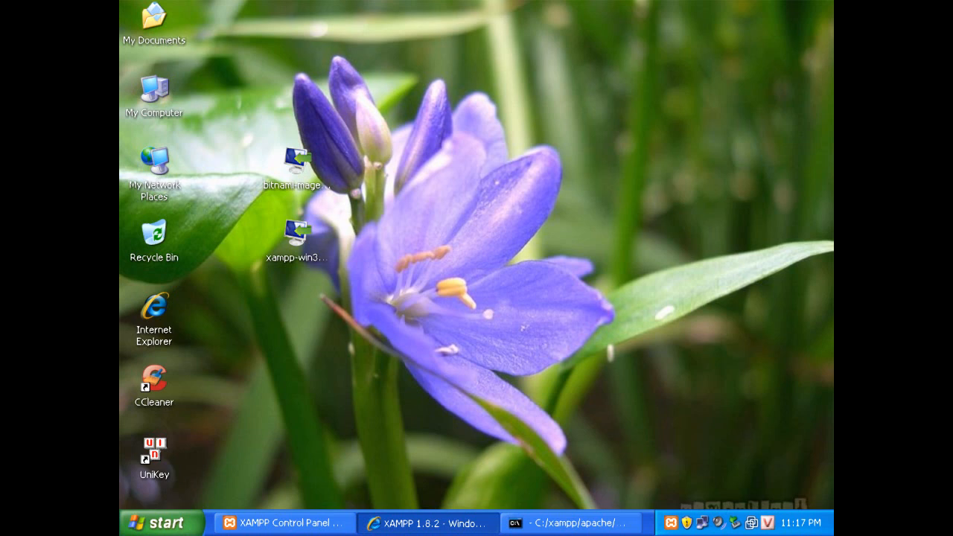
mouse_move(429, 523)
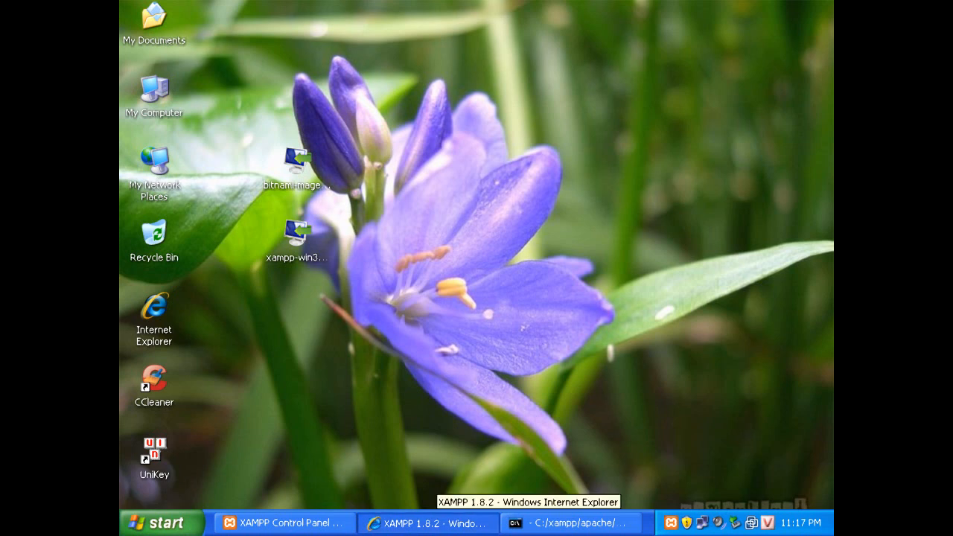
Restore the browser to show the Magento Admin Panel login page.
left_click(426, 521)
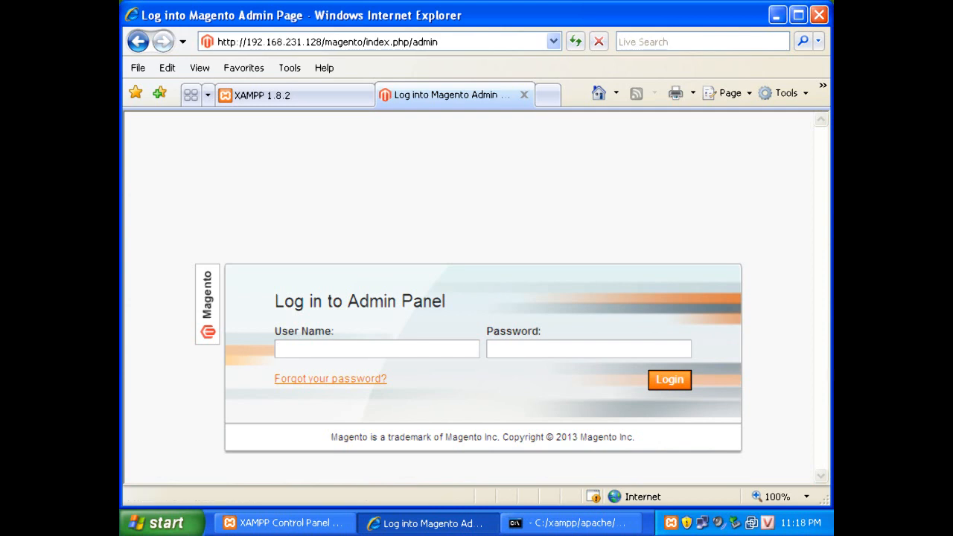
Log in to Magento Admin as admin without saving the password in the browser.
type("admin")
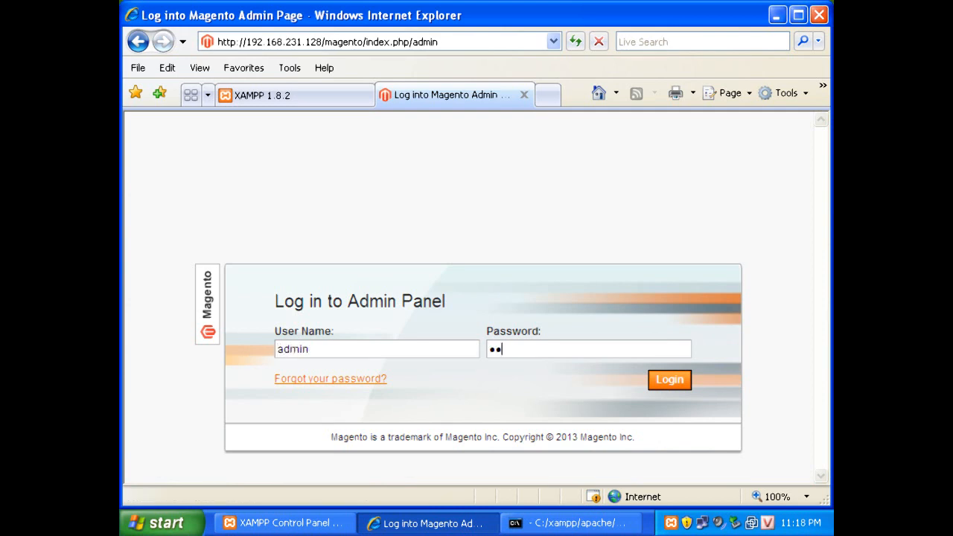
type("password")
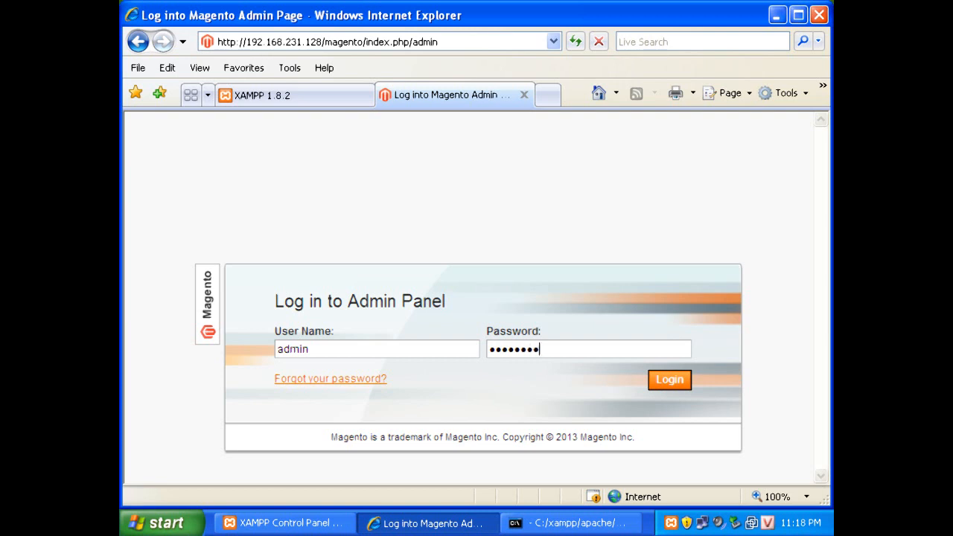
left_click(668, 379)
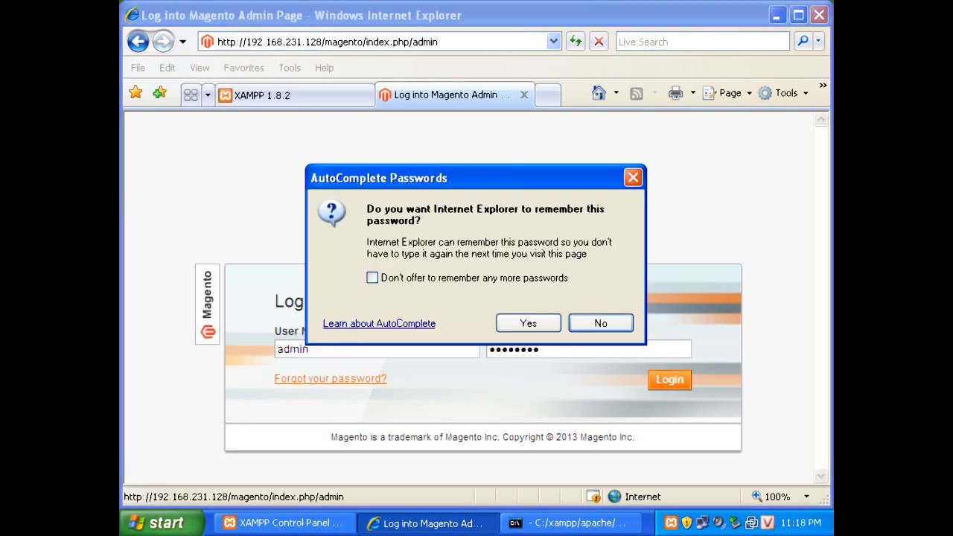
left_click(600, 321)
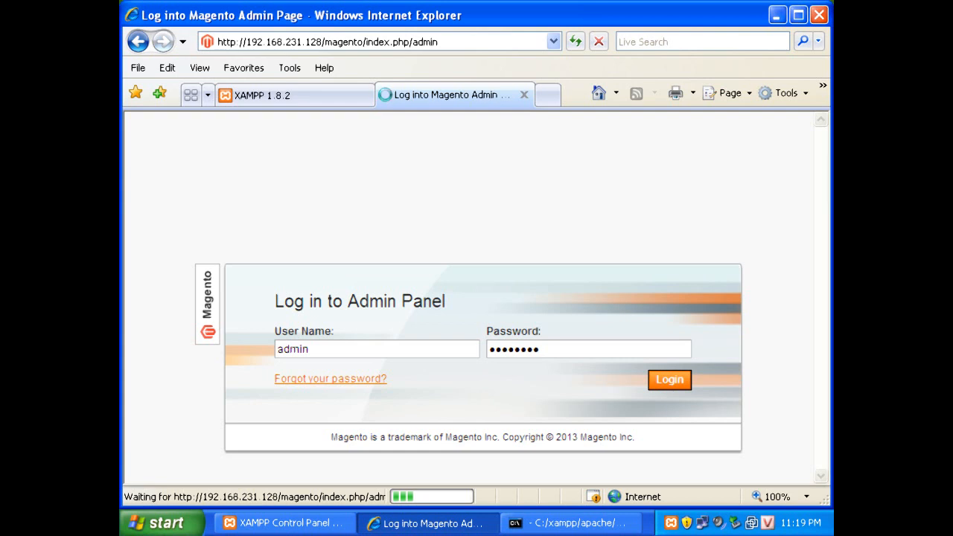
Browse the loaded admin Dashboard, checking the Newsletter menu and scrolling the page sideways.
left_click(669, 379)
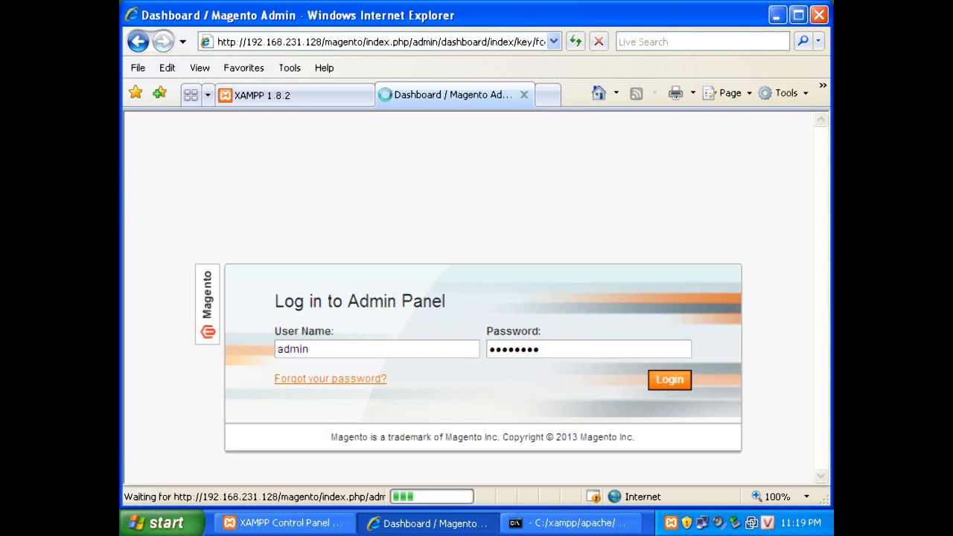
left_click(668, 380)
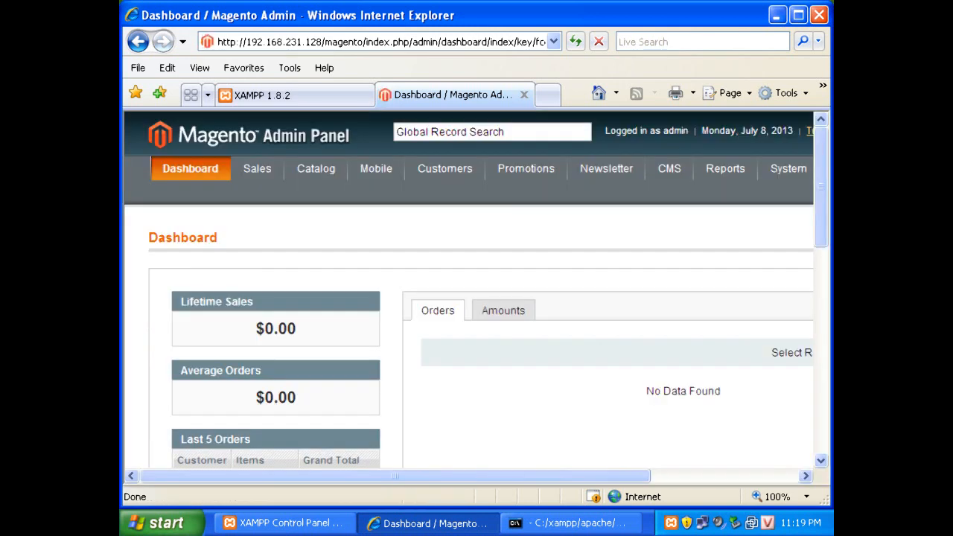
left_click(605, 169)
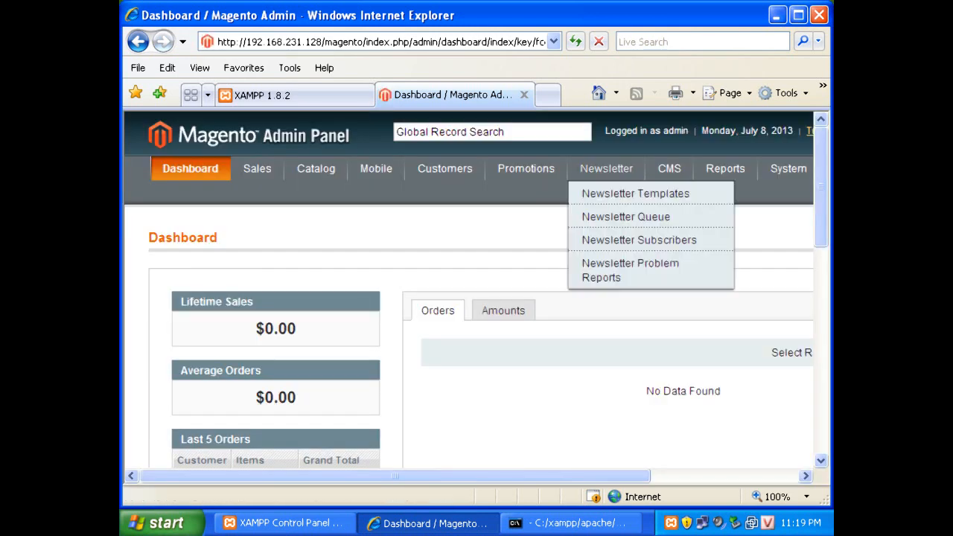
scroll("right", 3)
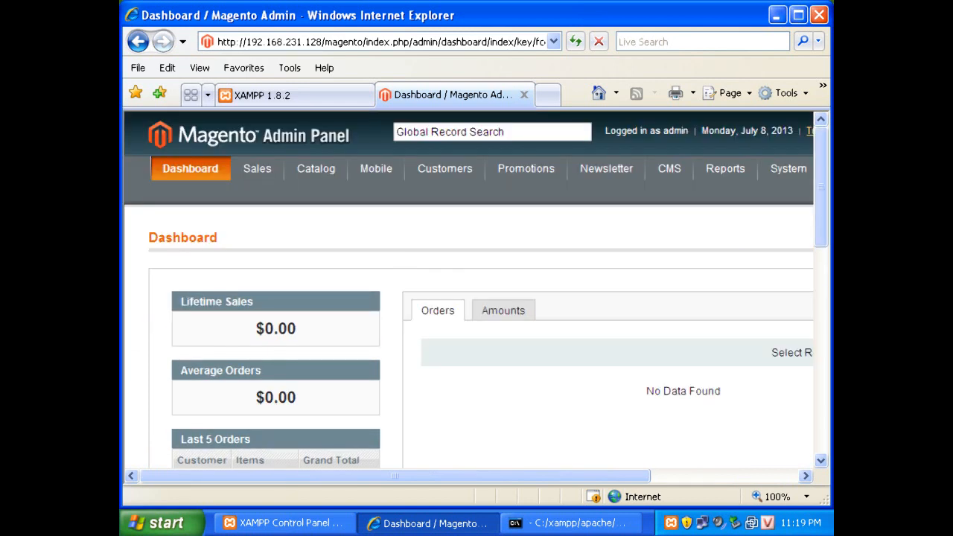
scroll("right", 3)
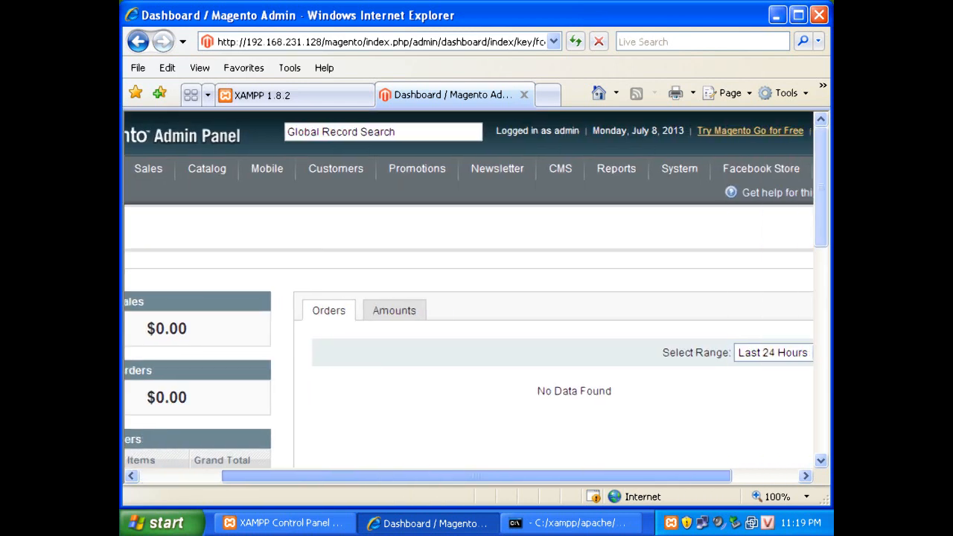